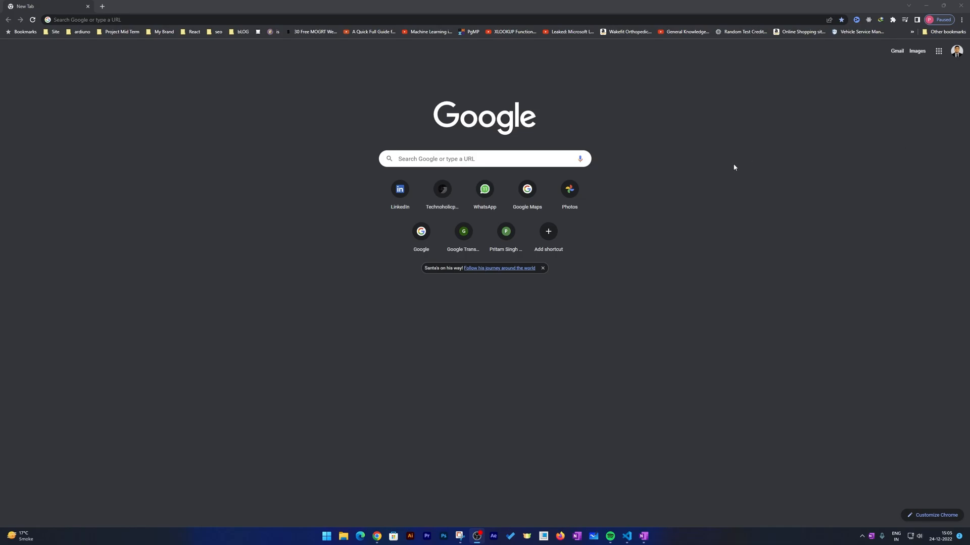
Step: Navigate Chrome to office.com to reach the Microsoft 365 home page
click(95, 20)
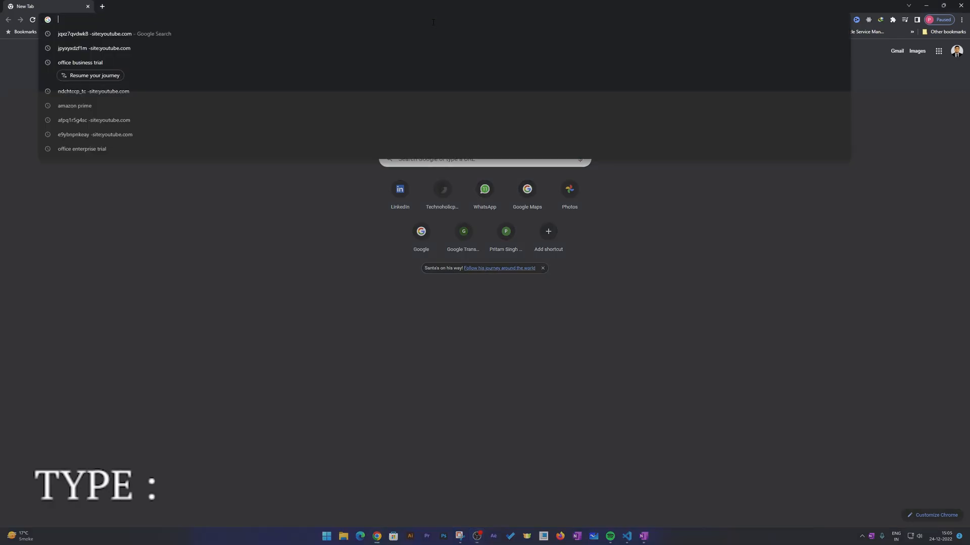
text(office.com)
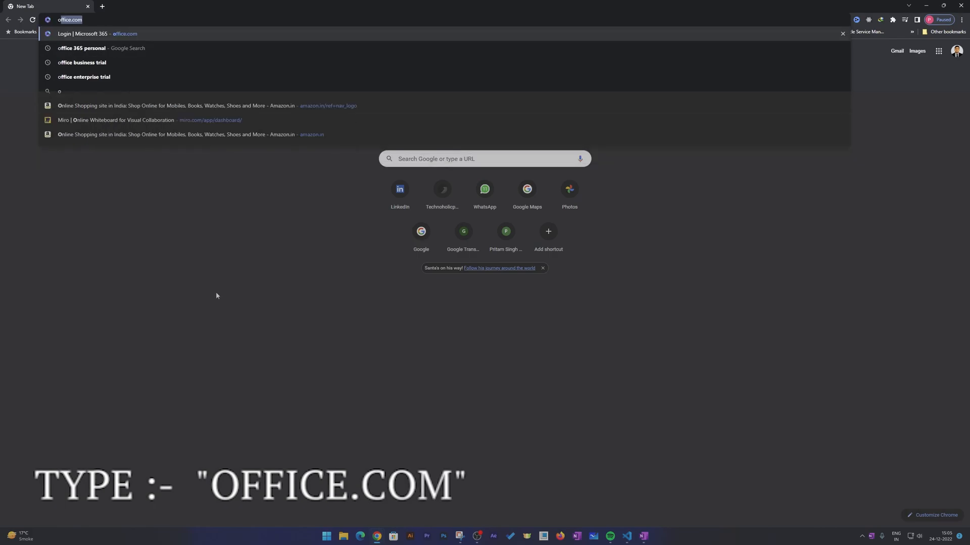
key(Enter)
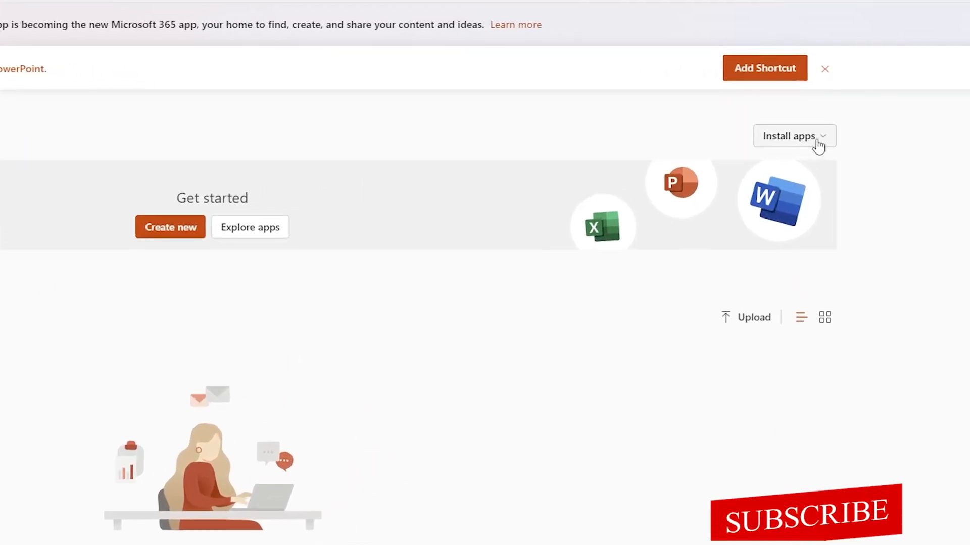
Step: Start the Microsoft 365 apps installer download via Install apps > Microsoft 365 apps
click(794, 135)
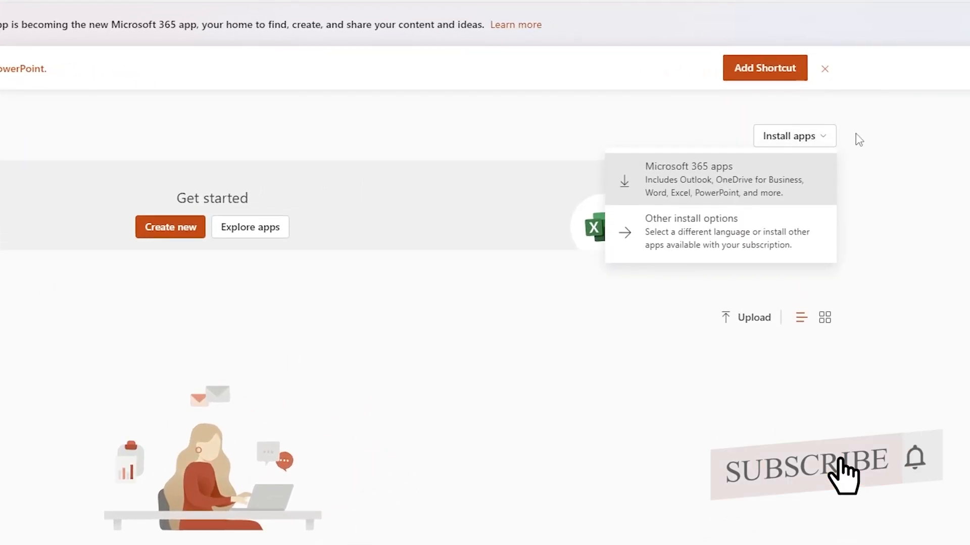
mouse_move(707, 182)
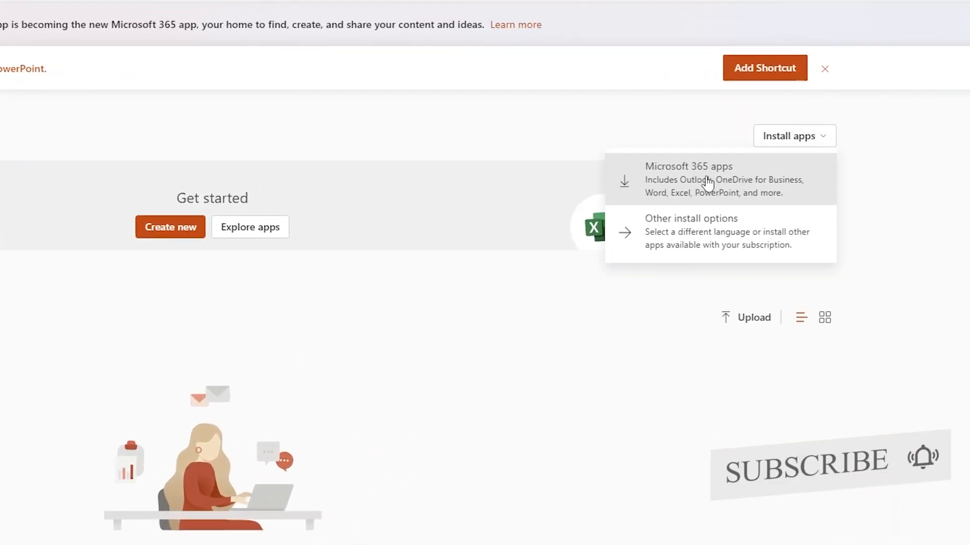
click(688, 179)
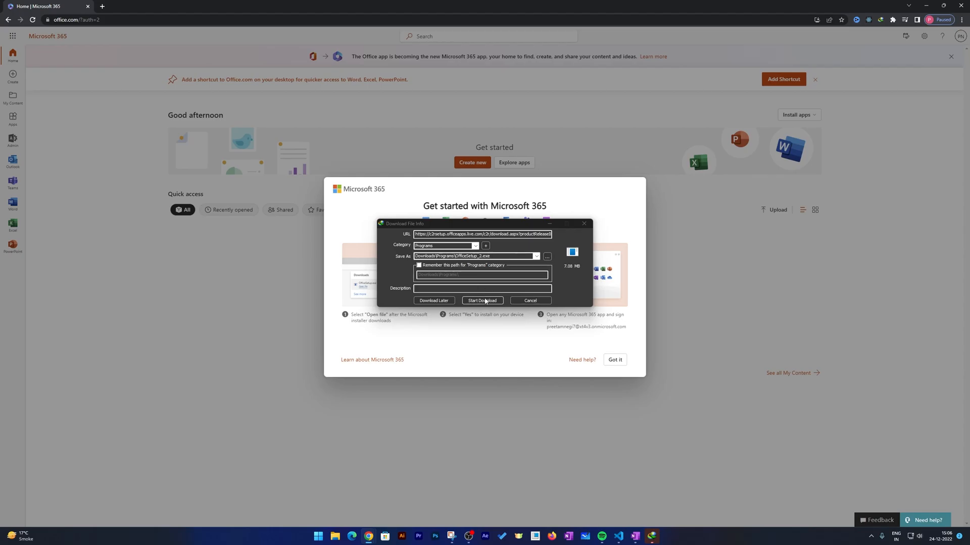
Step: Start saving OfficeSetup.exe and dismiss the Get started with Microsoft 365 guide
click(483, 301)
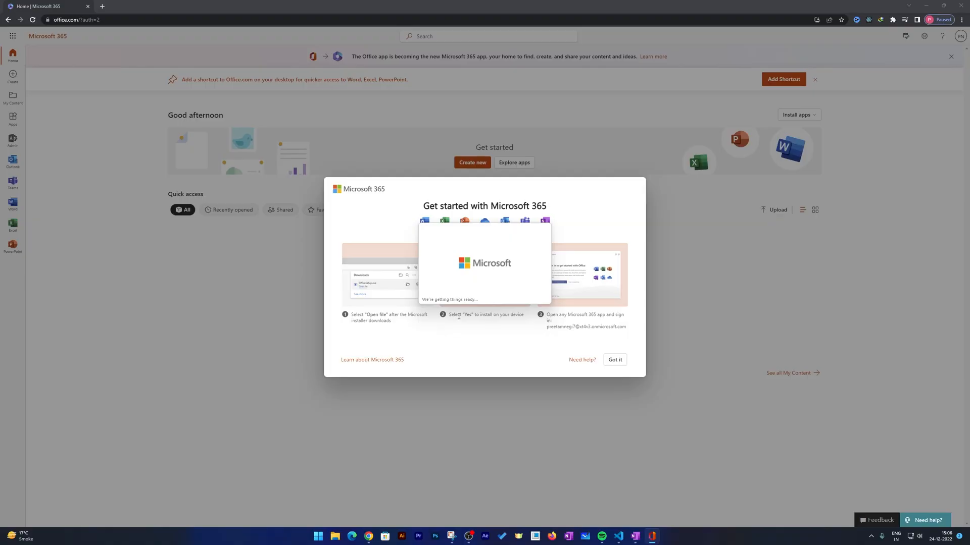
mouse_move(601, 352)
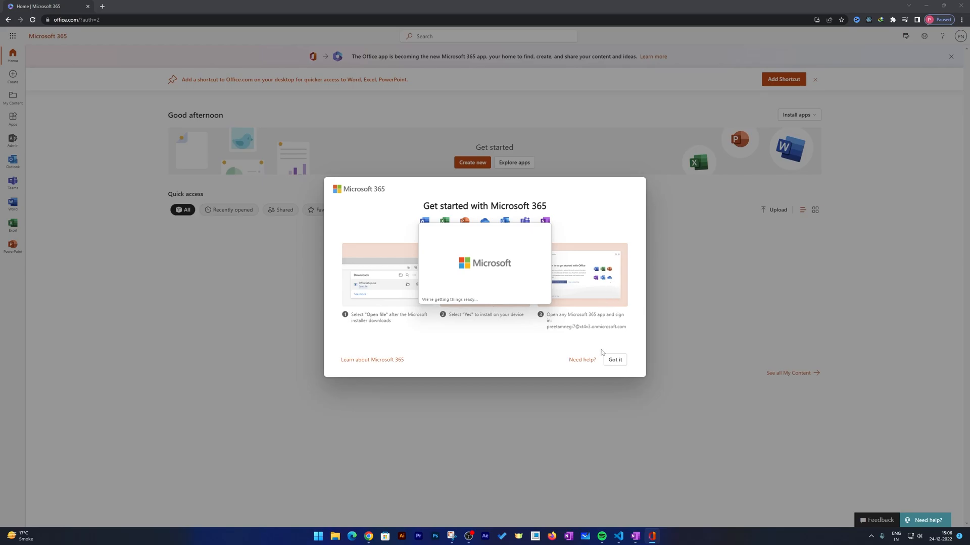
click(614, 359)
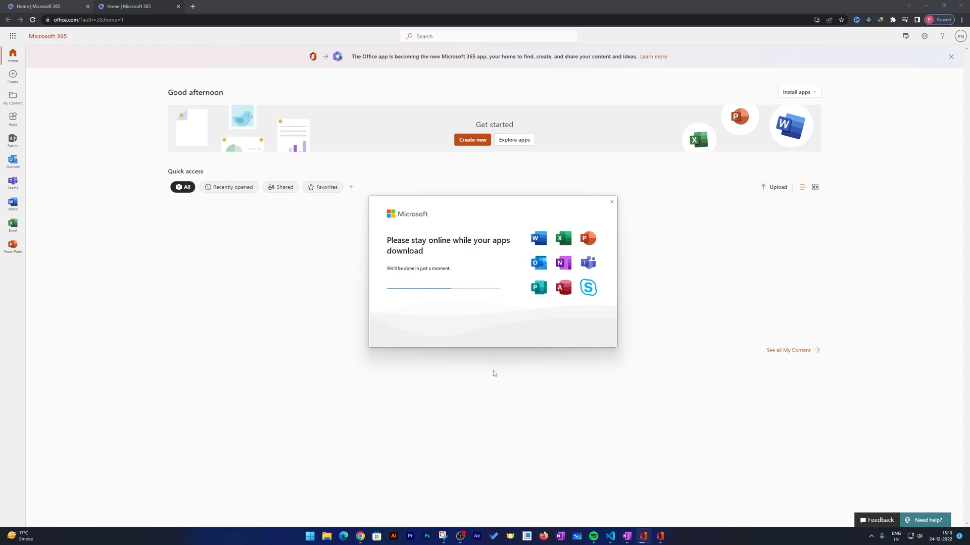
mouse_move(509, 216)
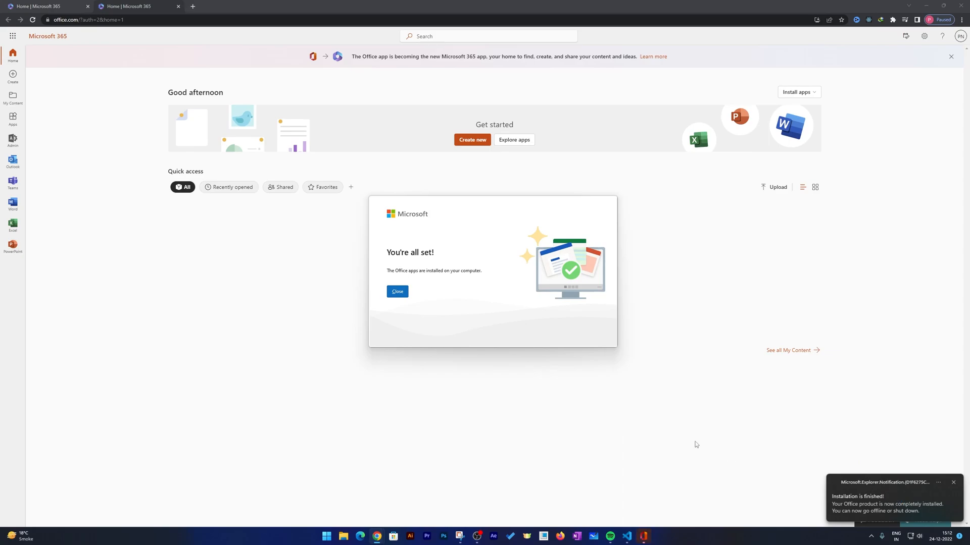
mouse_move(392, 292)
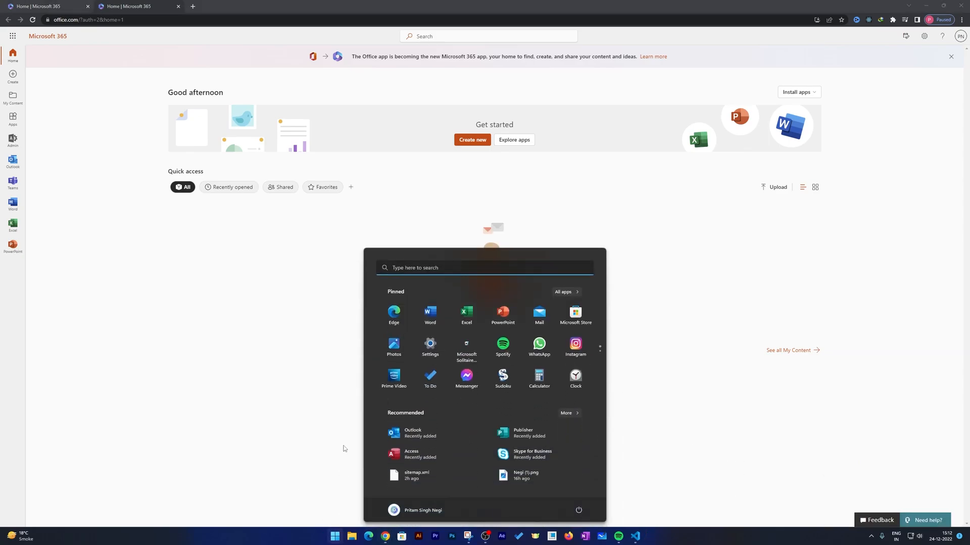
mouse_move(437, 317)
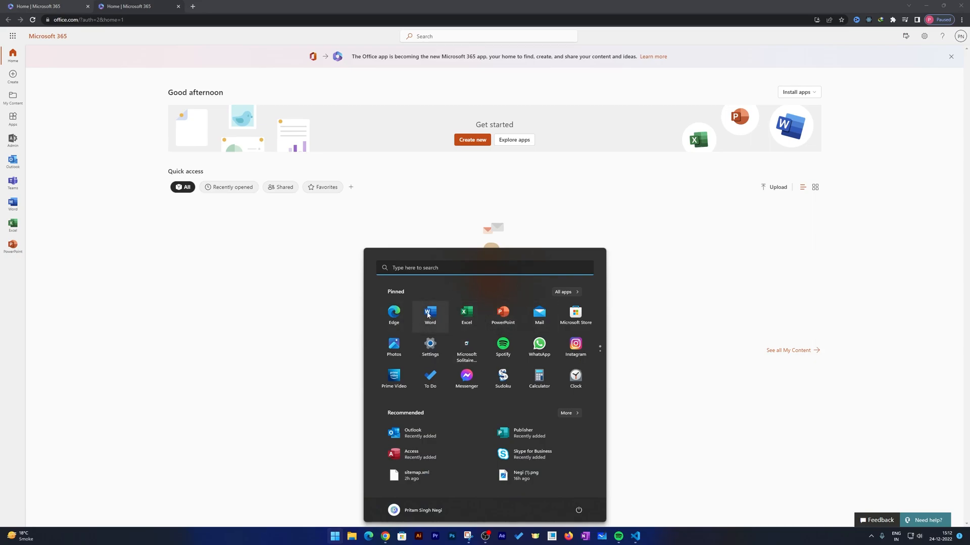
Step: Launch Word with a blank document and view its Account page showing the activation prompt
click(430, 314)
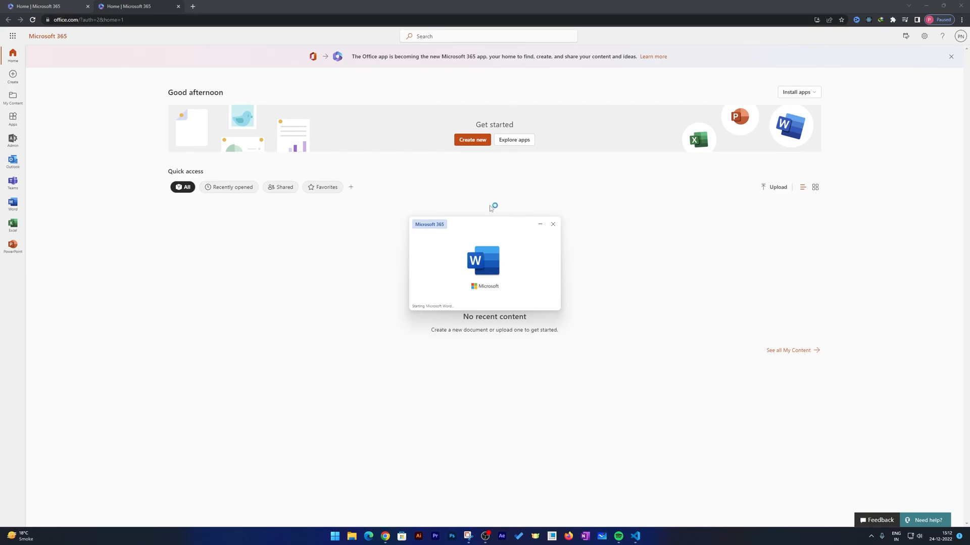
mouse_move(508, 225)
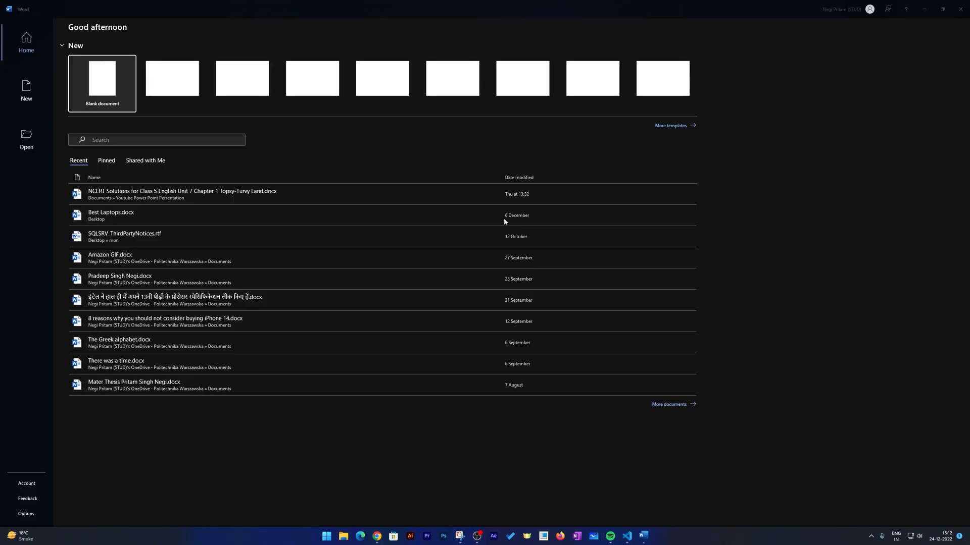
click(101, 83)
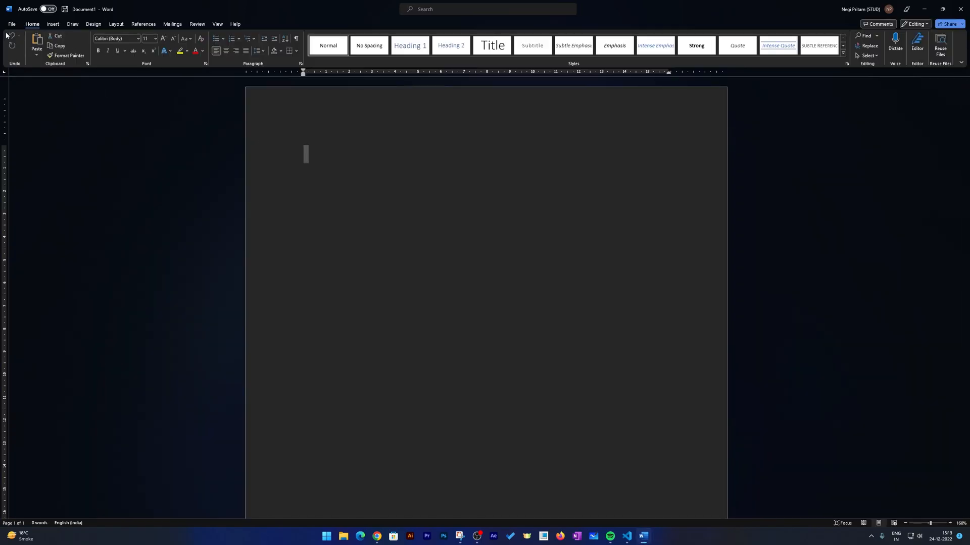
click(8, 25)
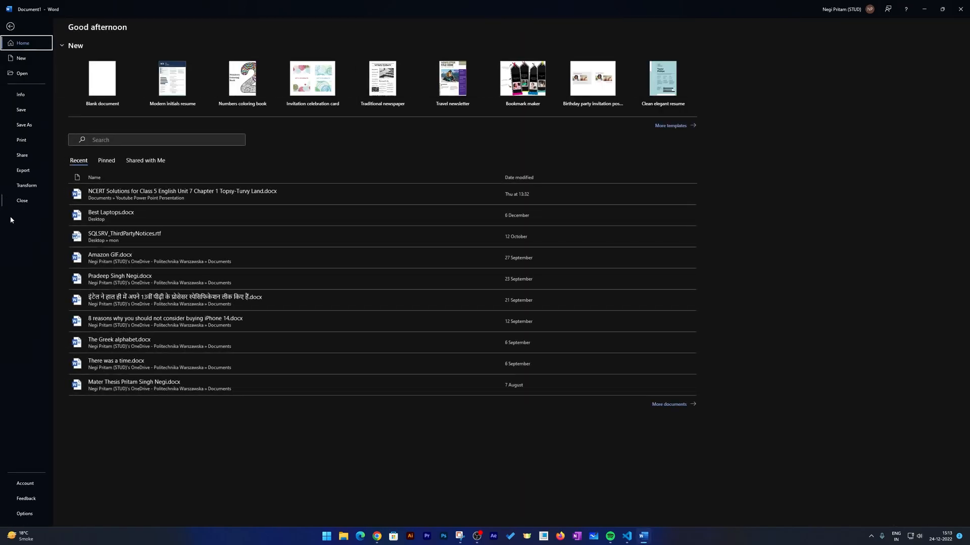
click(24, 483)
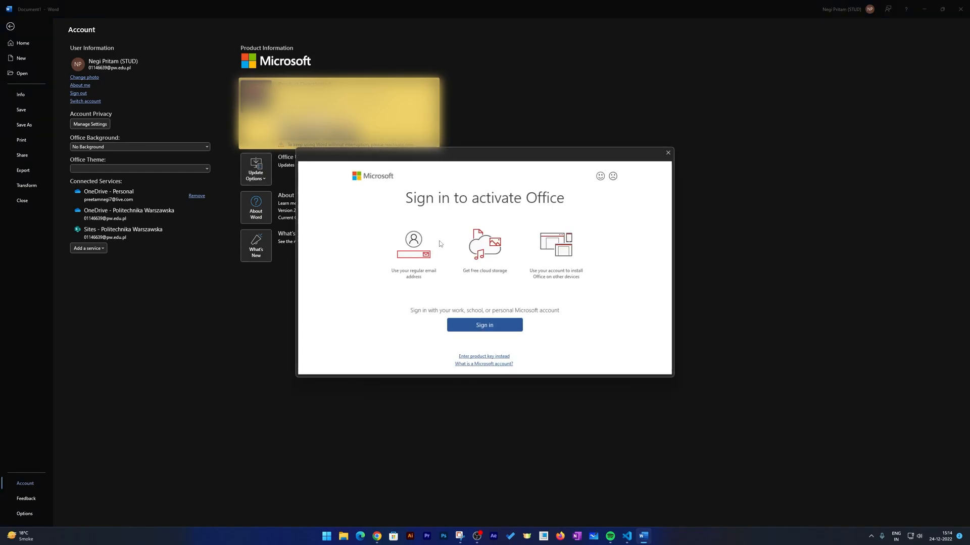
Step: Sign in with the work account credentials to activate Office and register the device
click(485, 325)
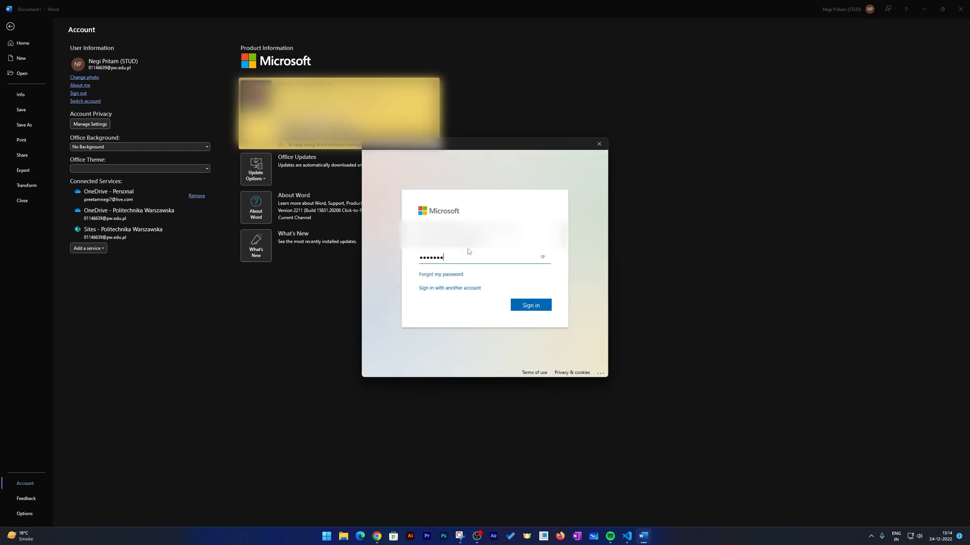
click(532, 305)
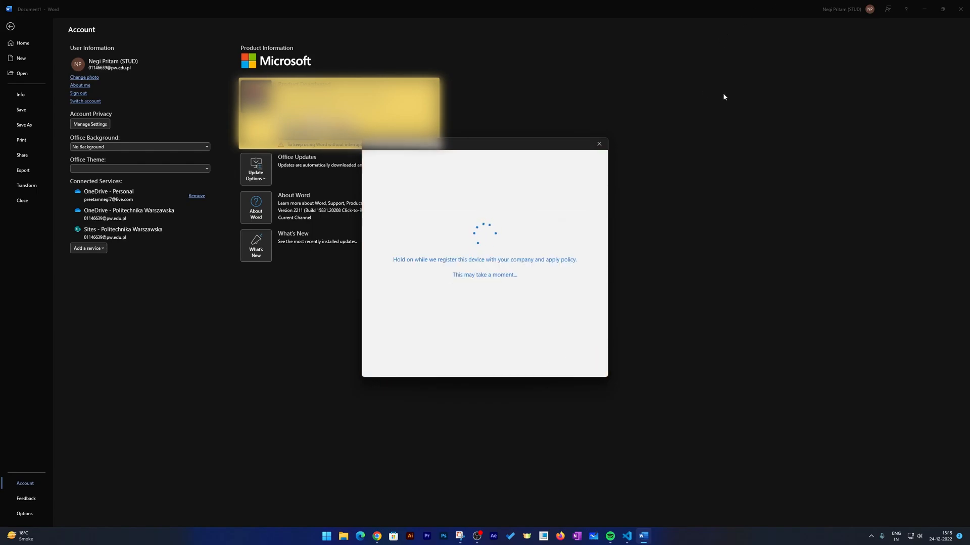
mouse_move(773, 153)
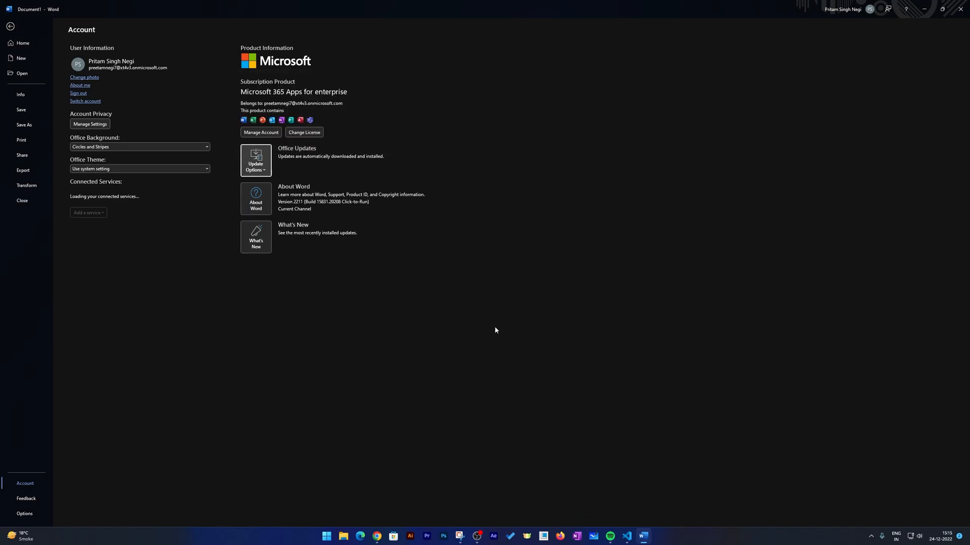
mouse_move(34, 13)
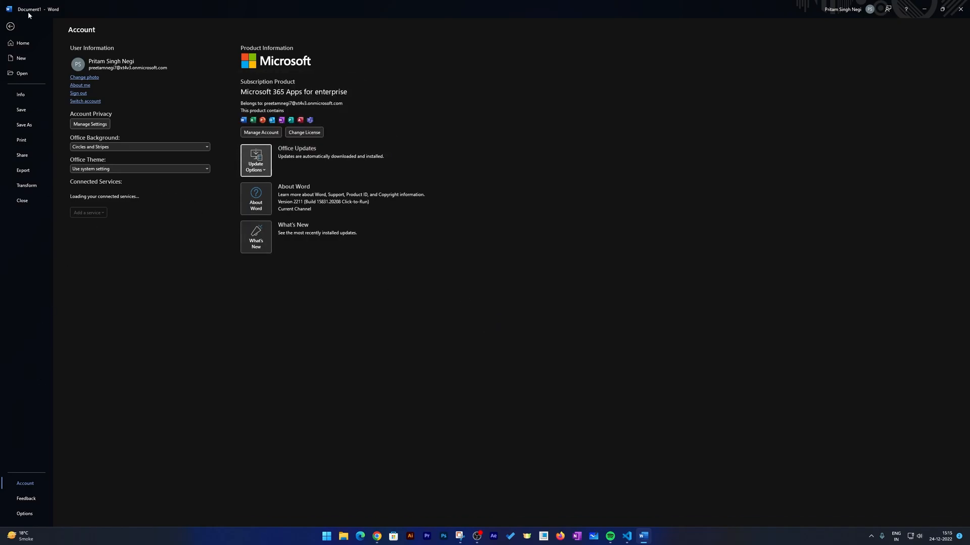